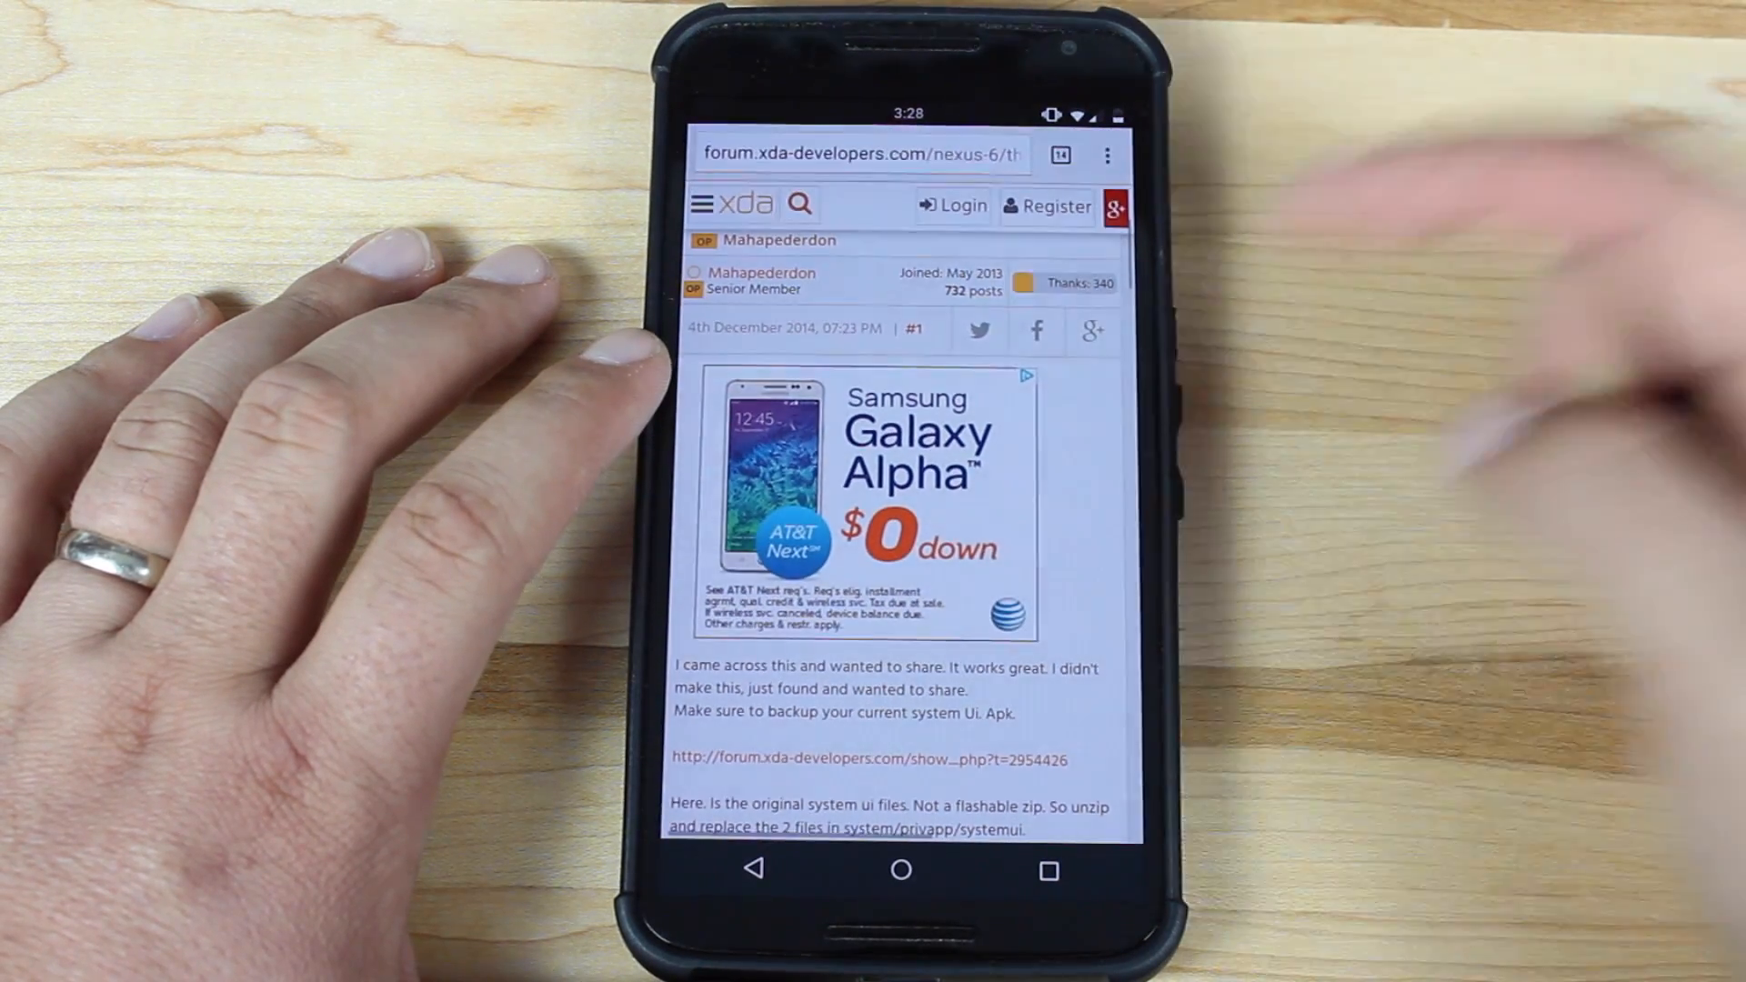
# - Scroll the XDA thread to post #12 on page 2 with the center_clock.zip attachment
pyautogui.scroll(-3)
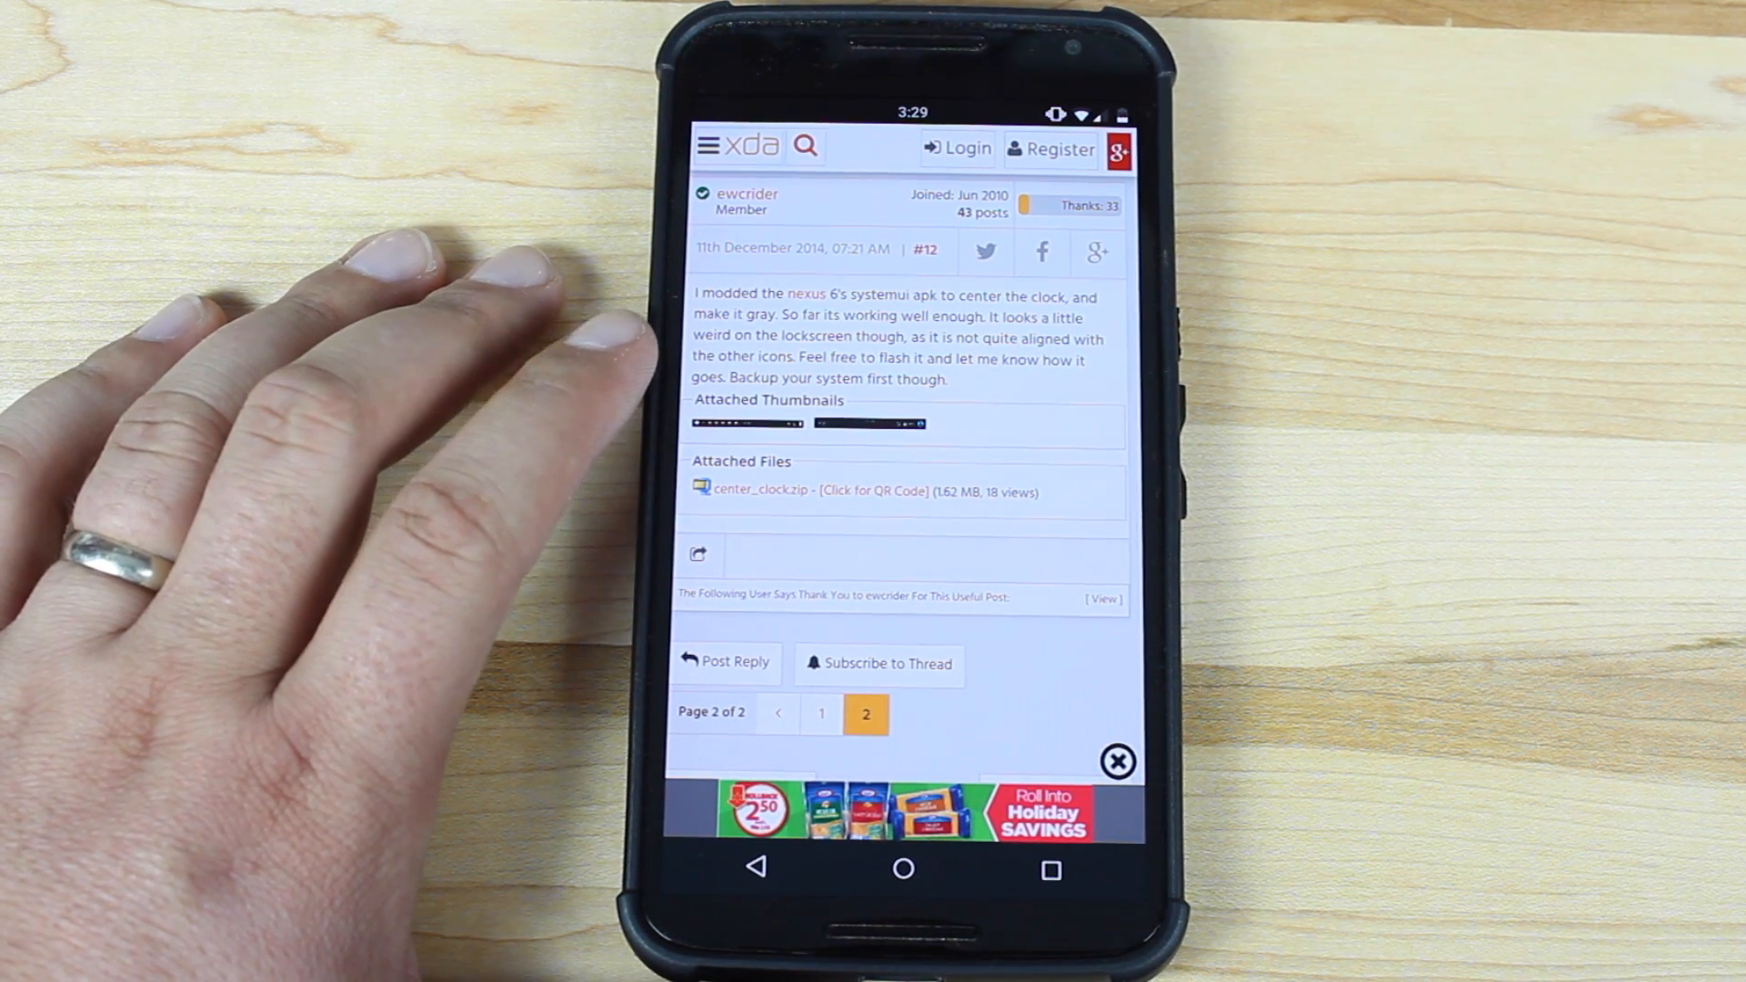
pyautogui.moveTo(501, 334)
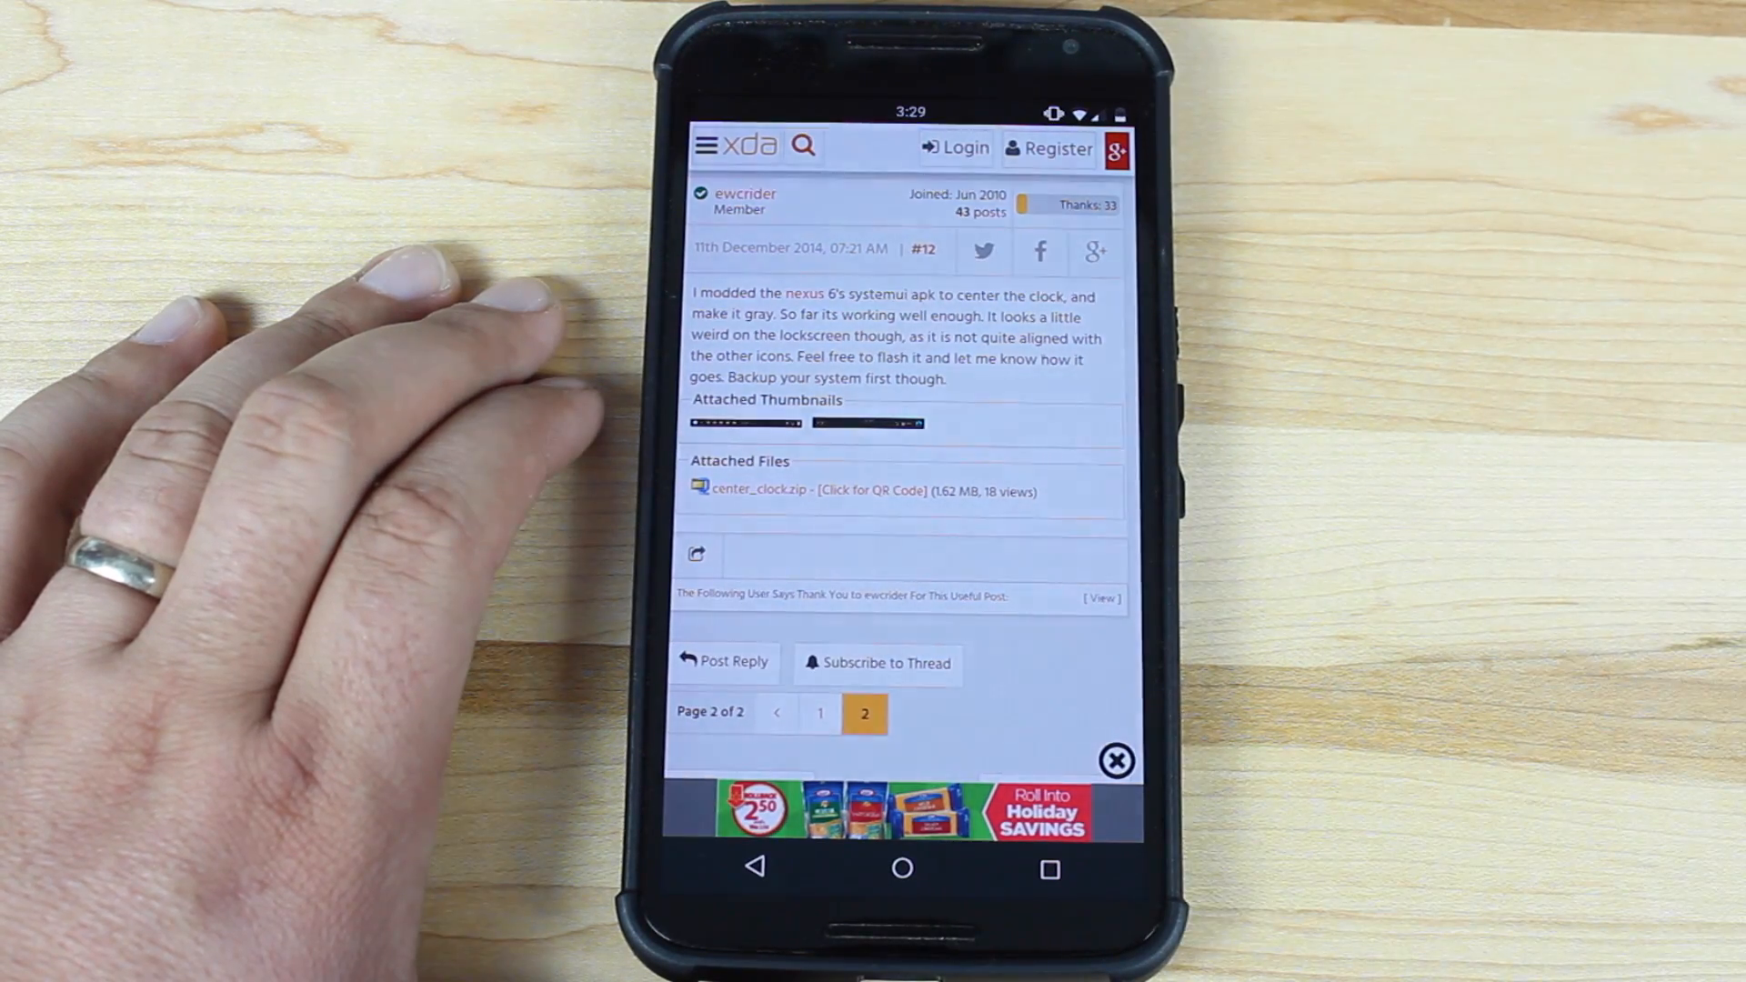
pyautogui.scroll(3)
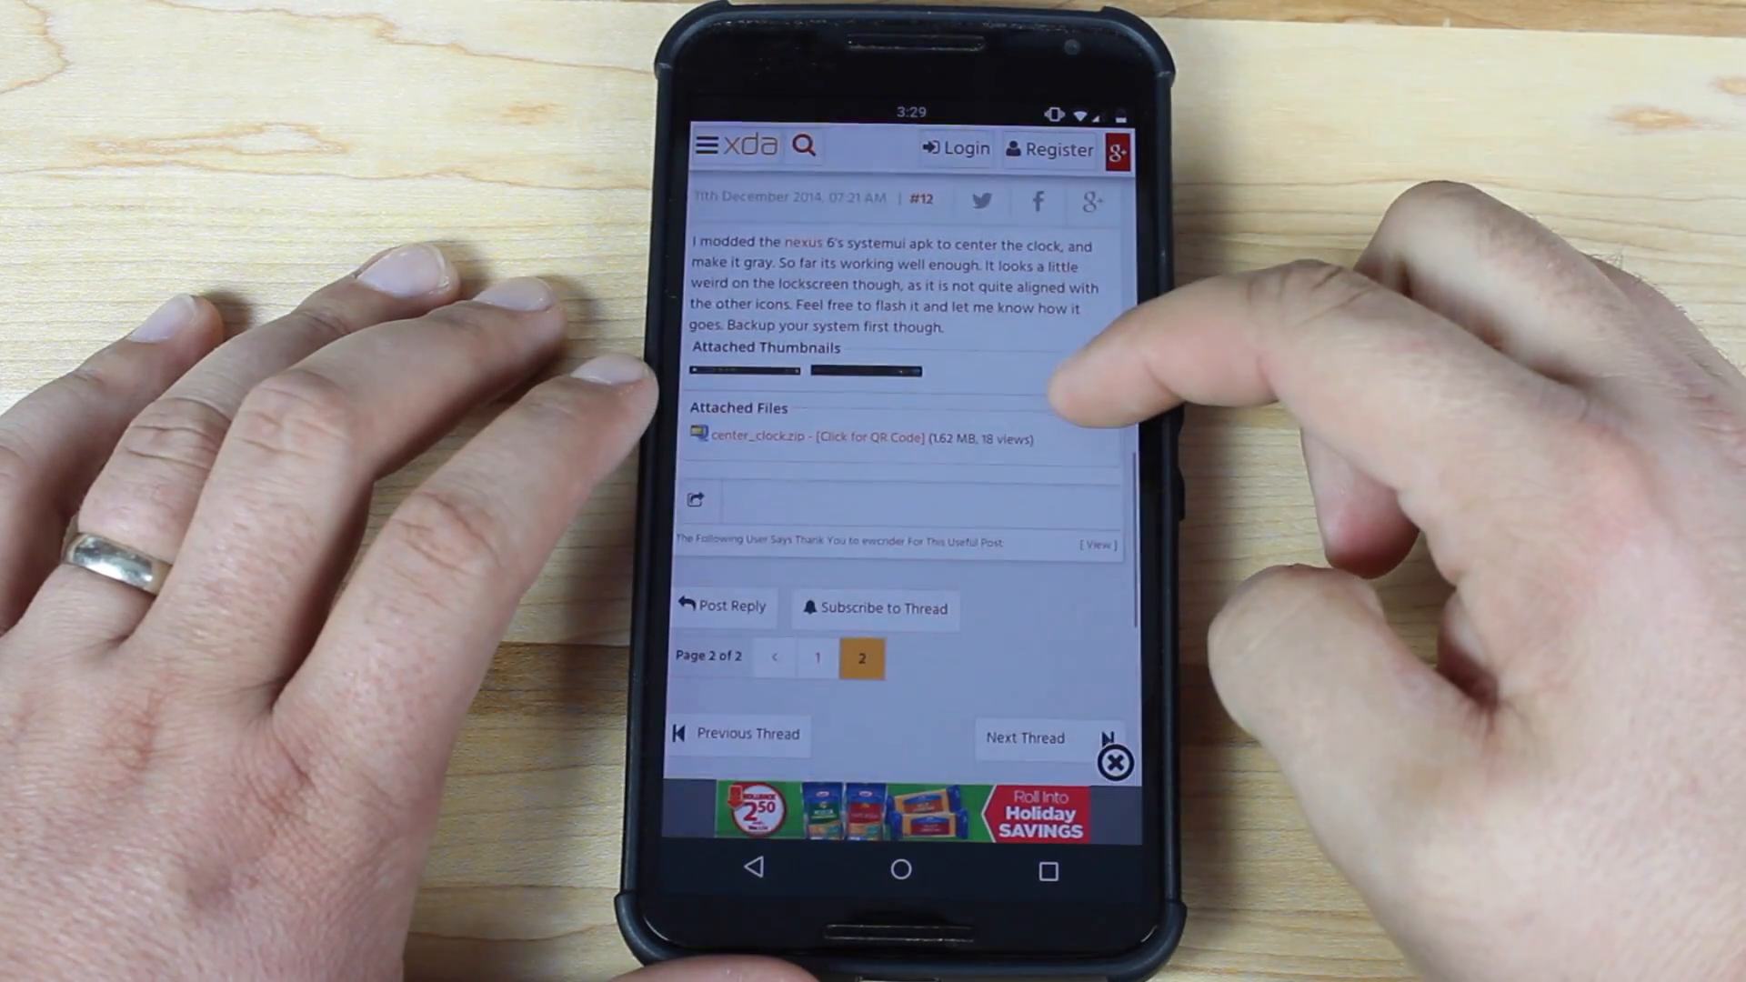
pyautogui.scroll(3)
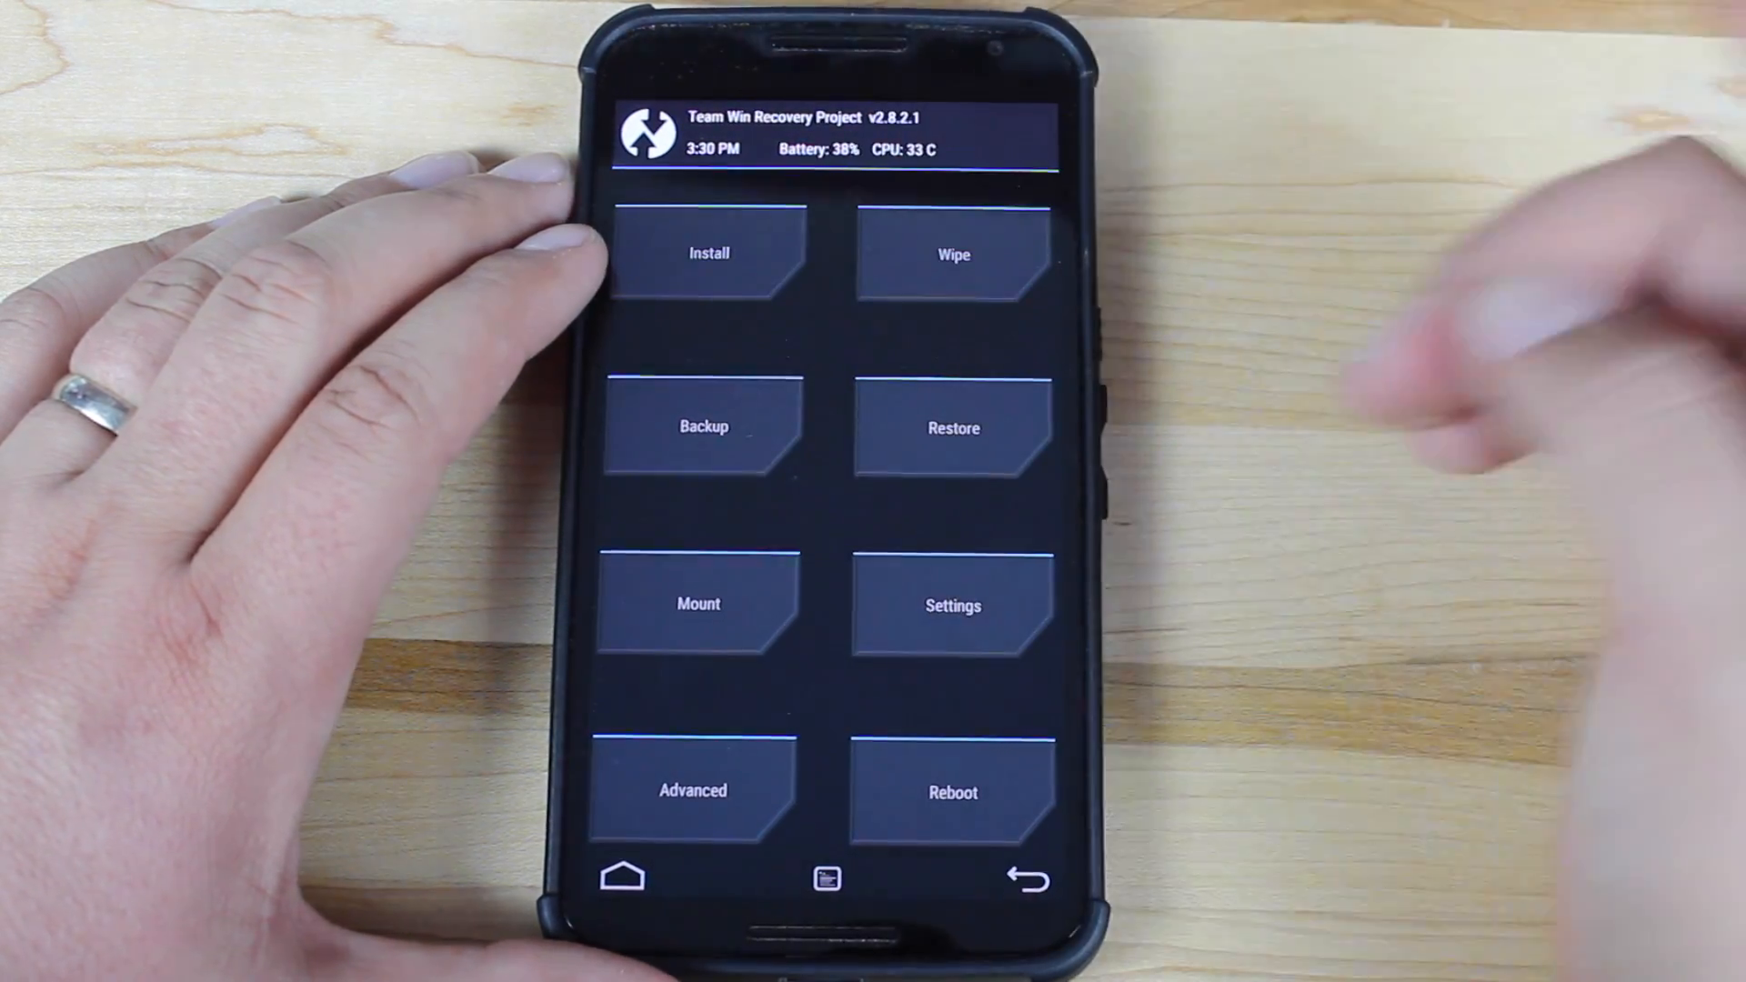
# - Flash center_clock.zip from /sdcard/Download via Install, then reboot the system
pyautogui.click(952, 427)
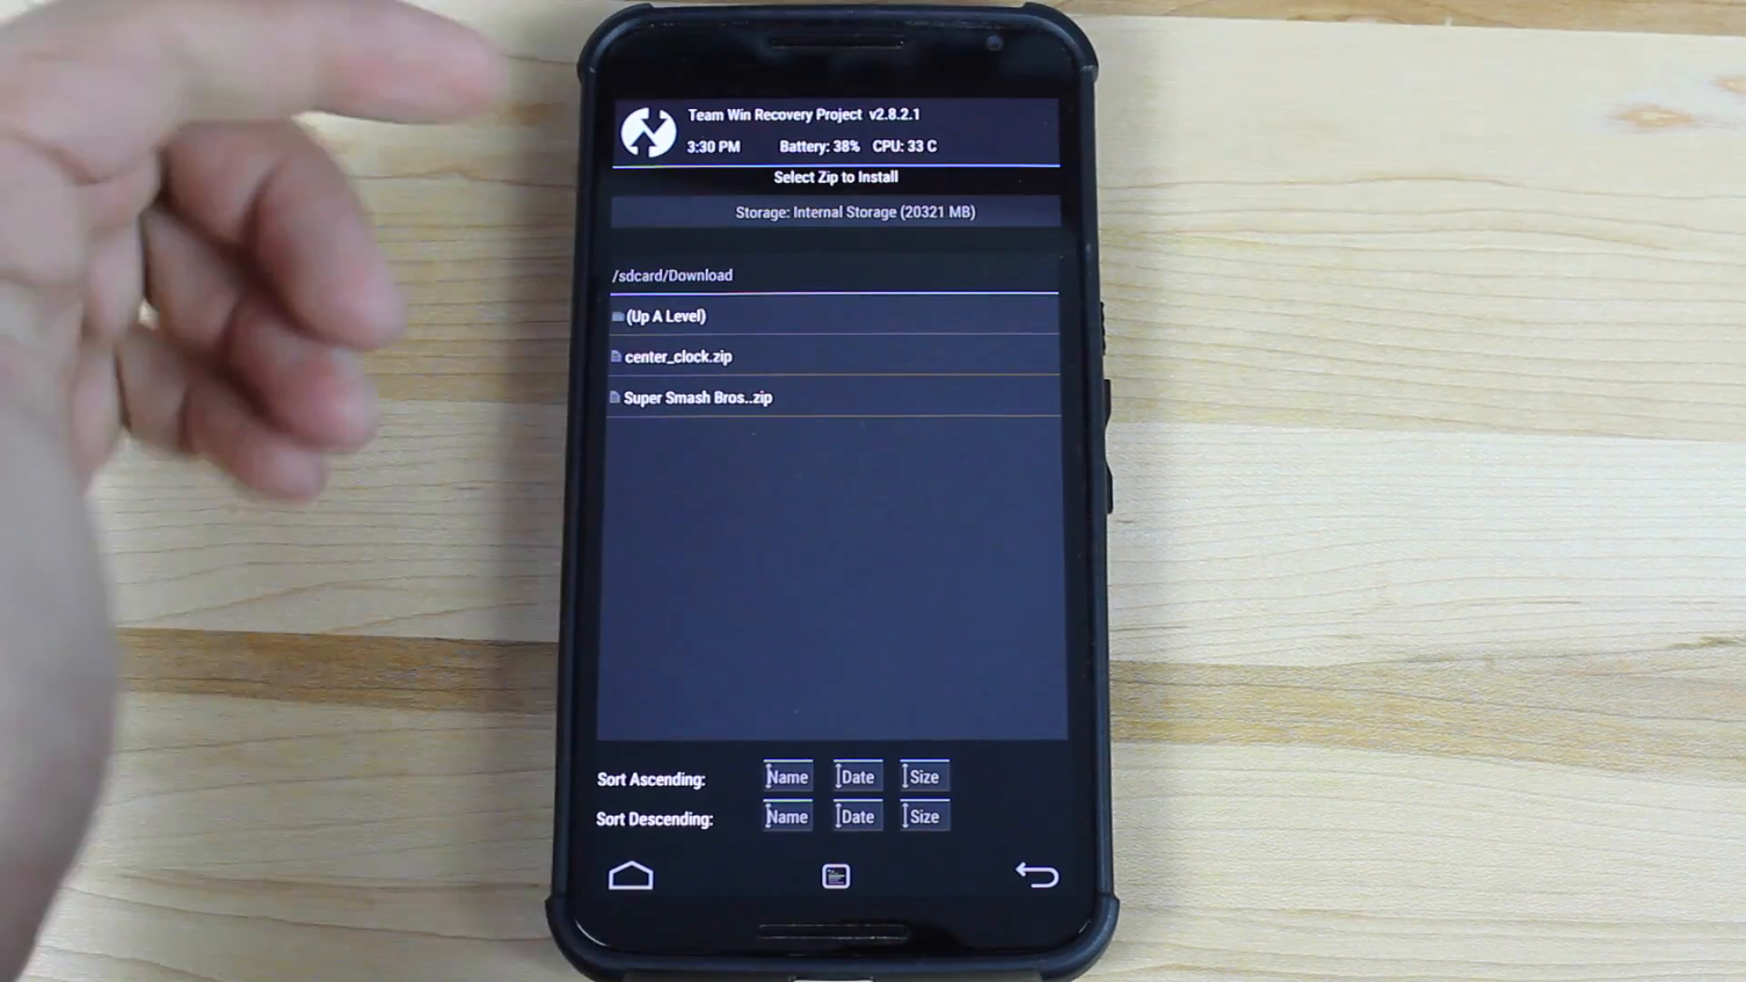
pyautogui.click(679, 356)
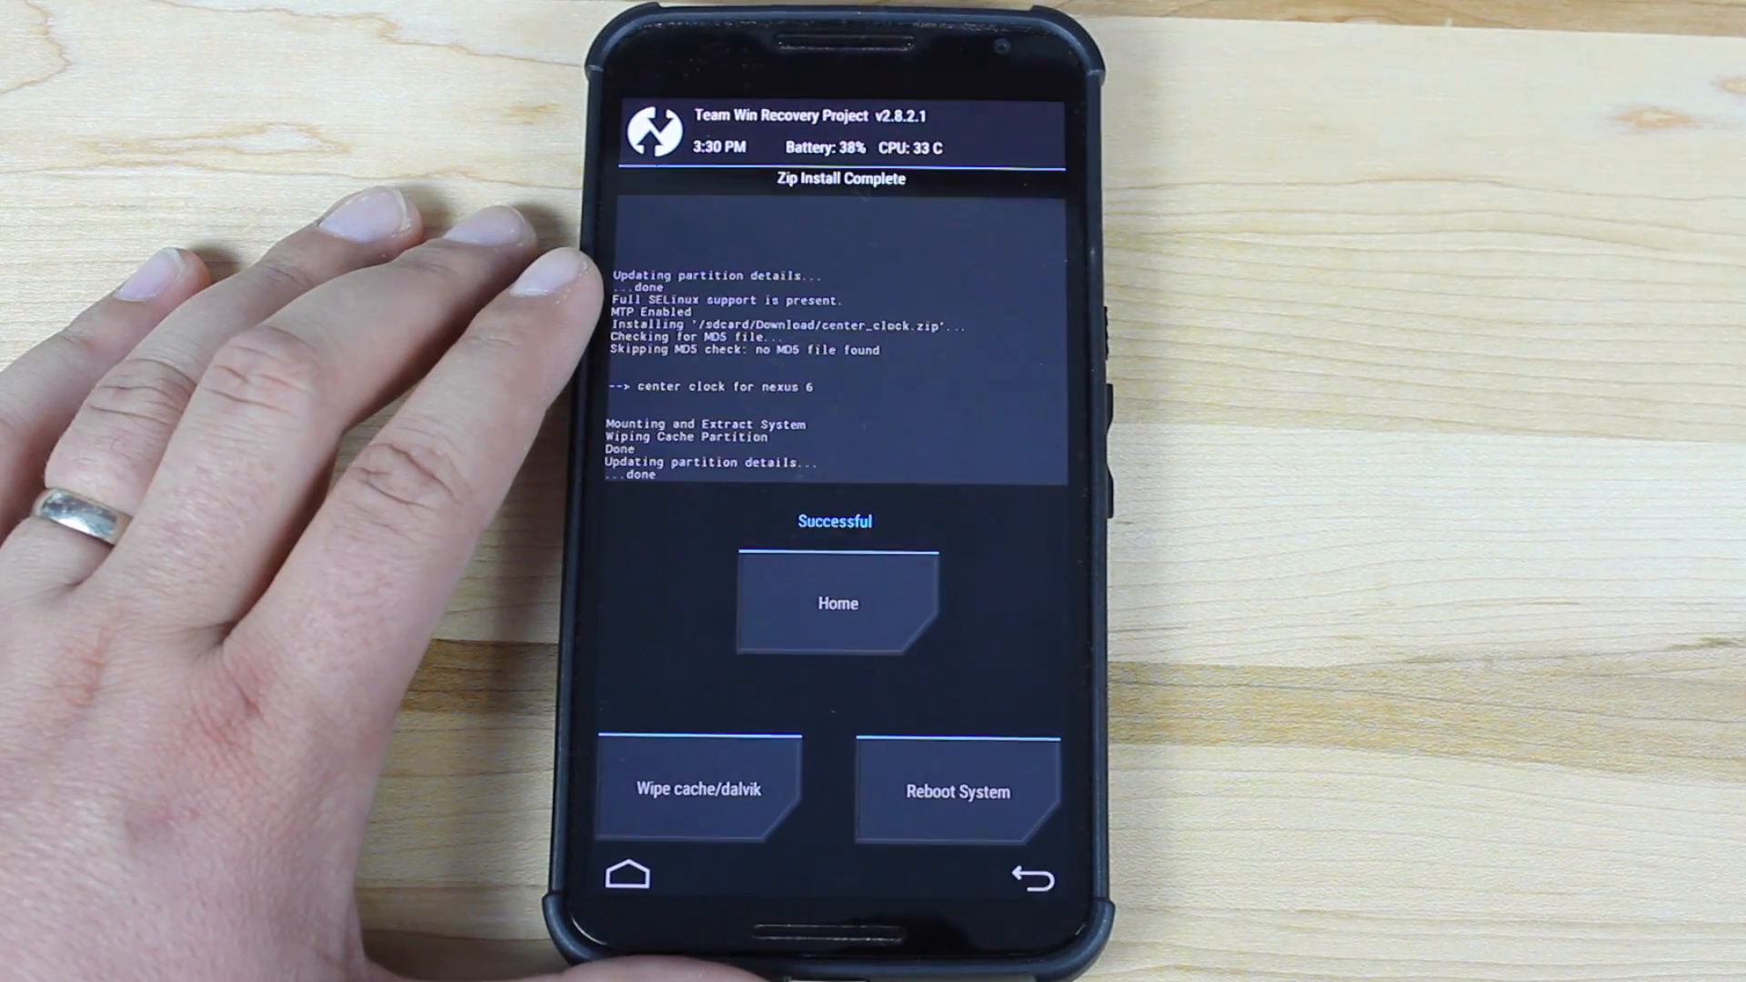
pyautogui.click(956, 791)
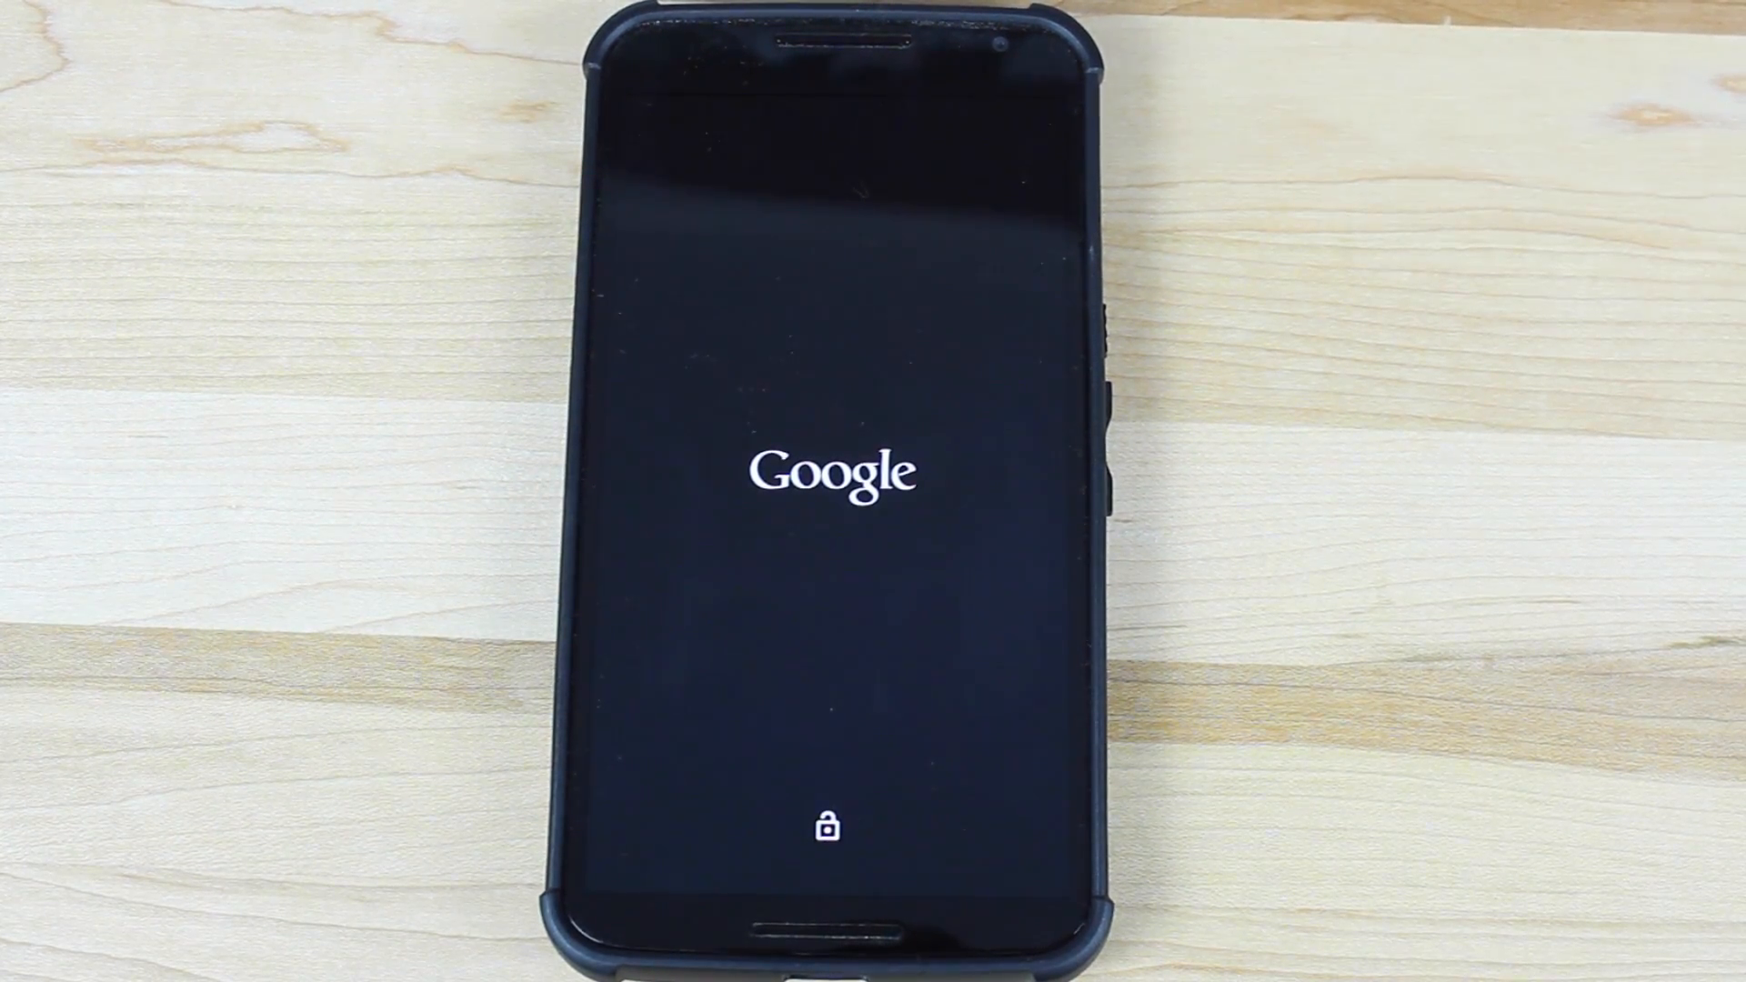